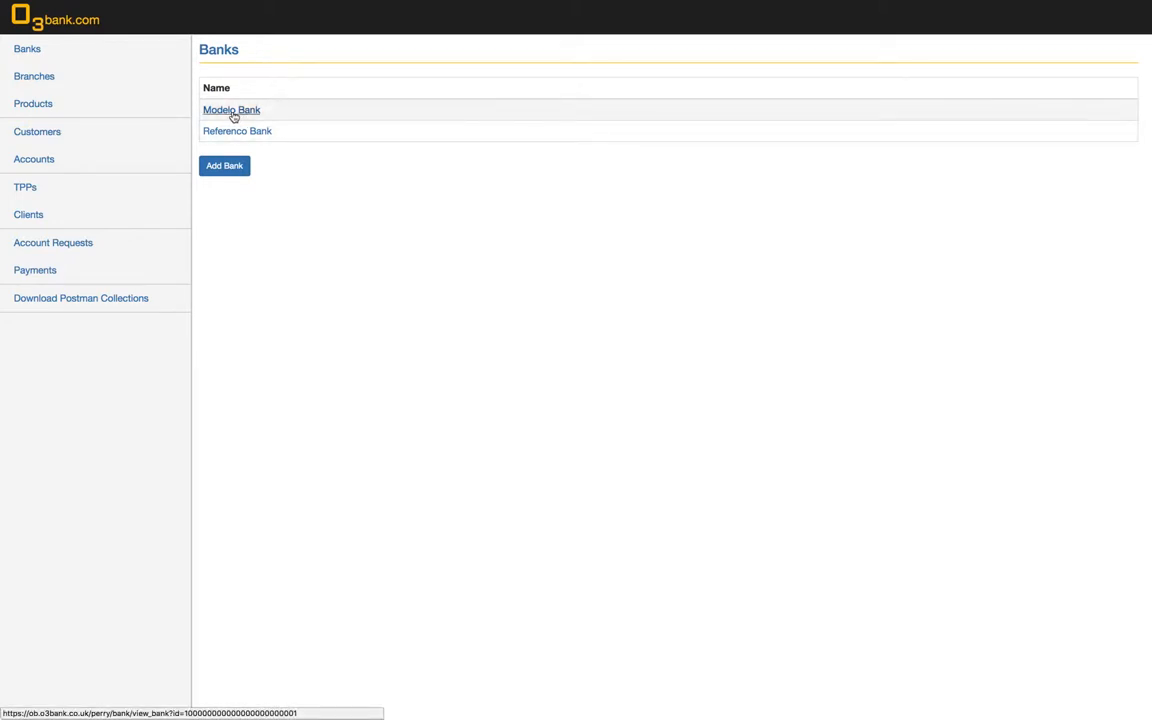
- Open Modelo Bank from the Banks list to see its details page
click(231, 110)
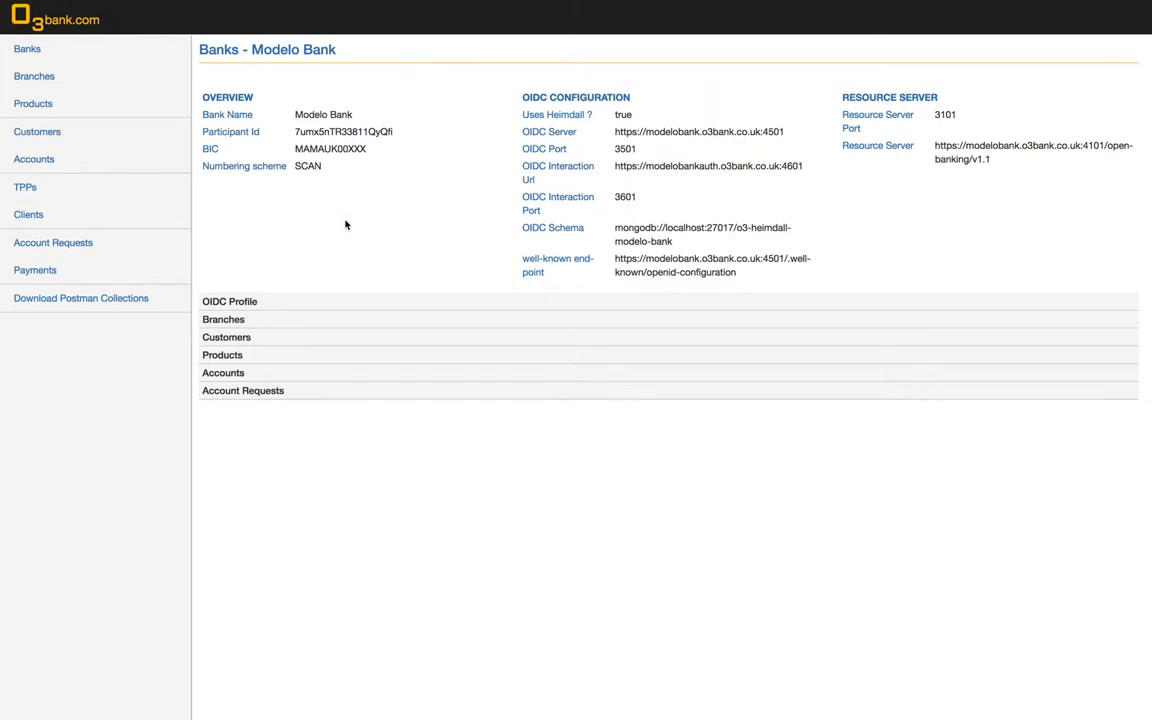
mouse_move(504, 201)
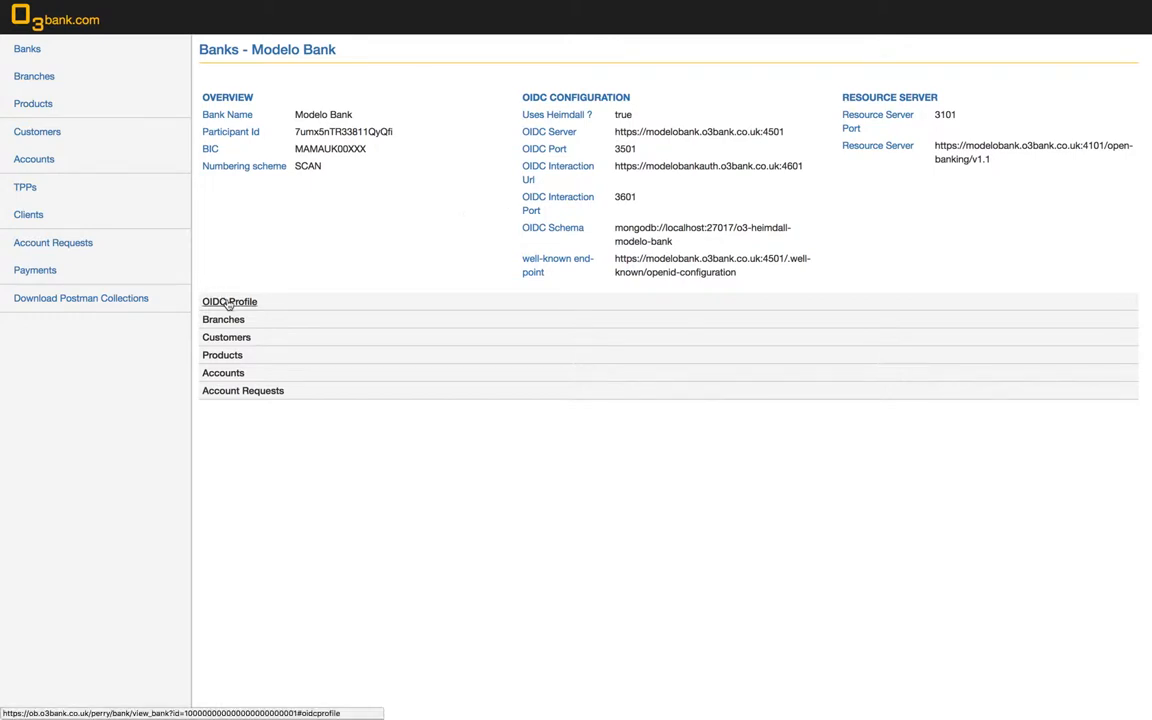
- Expand Modelo Bank's OIDC Profile, Branches and Customers panels
click(230, 301)
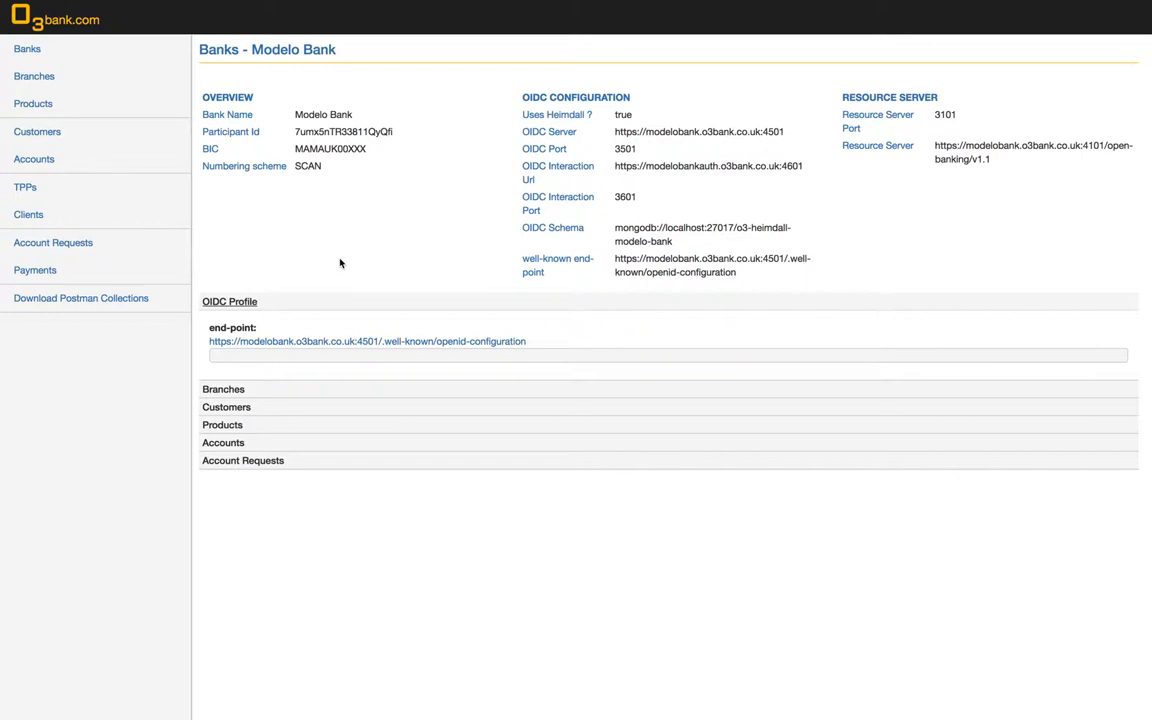
mouse_move(223, 389)
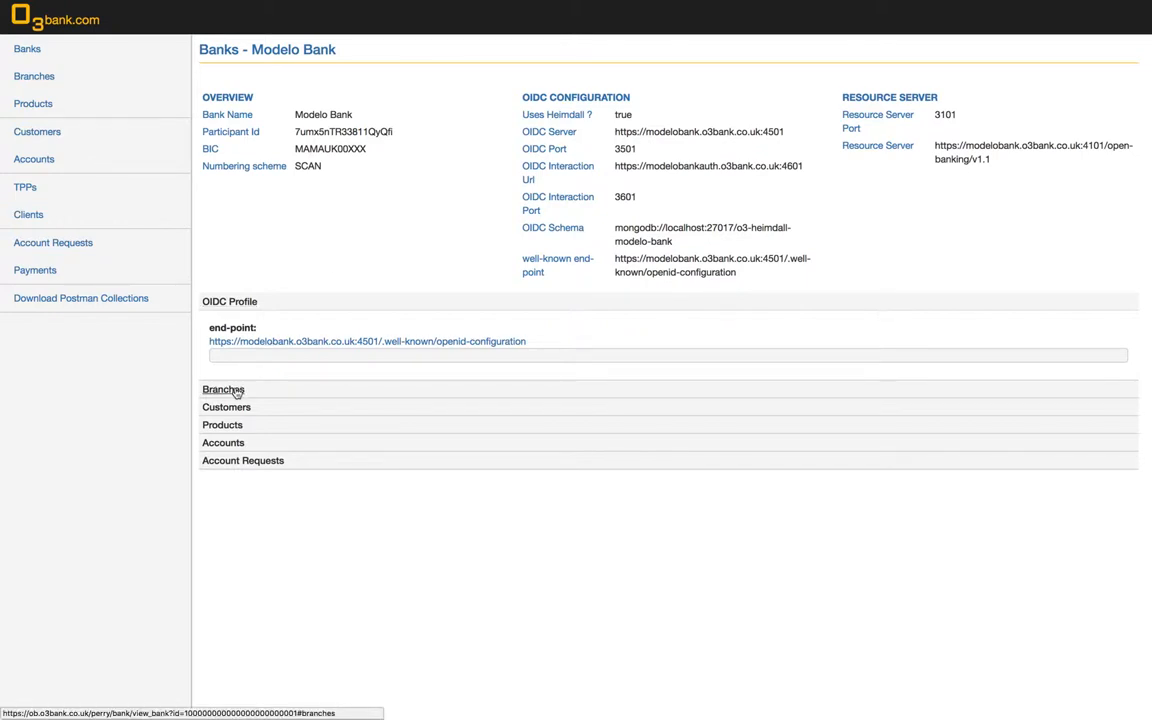
click(223, 389)
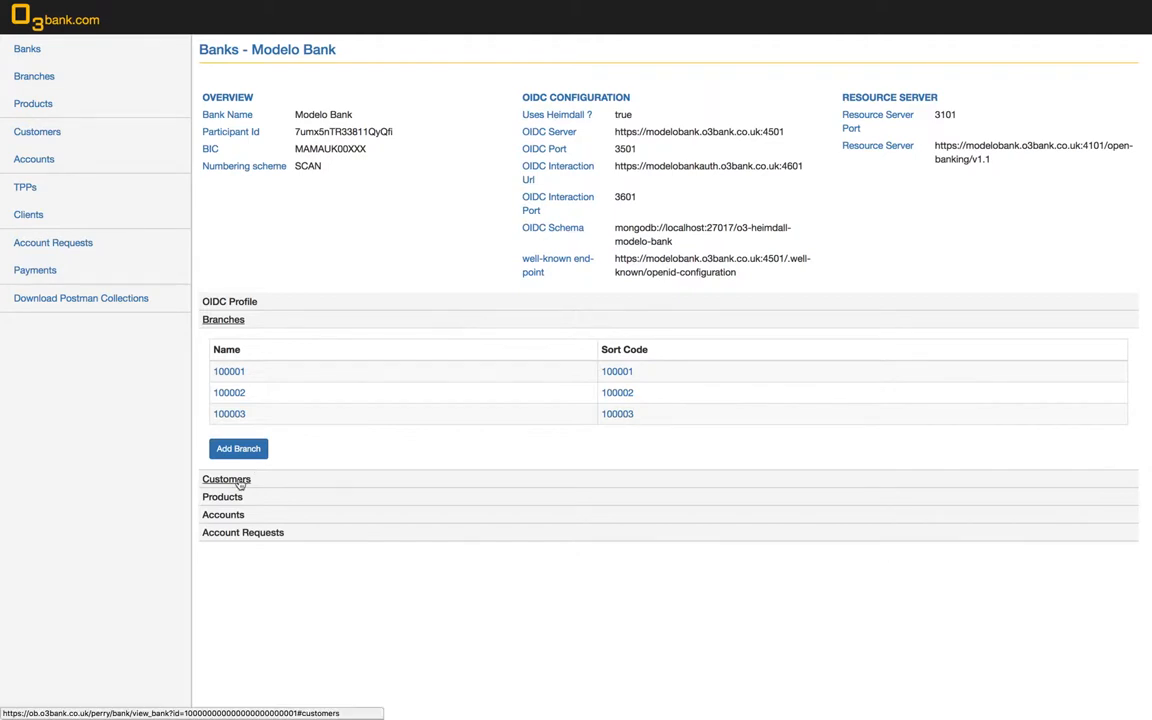
click(226, 479)
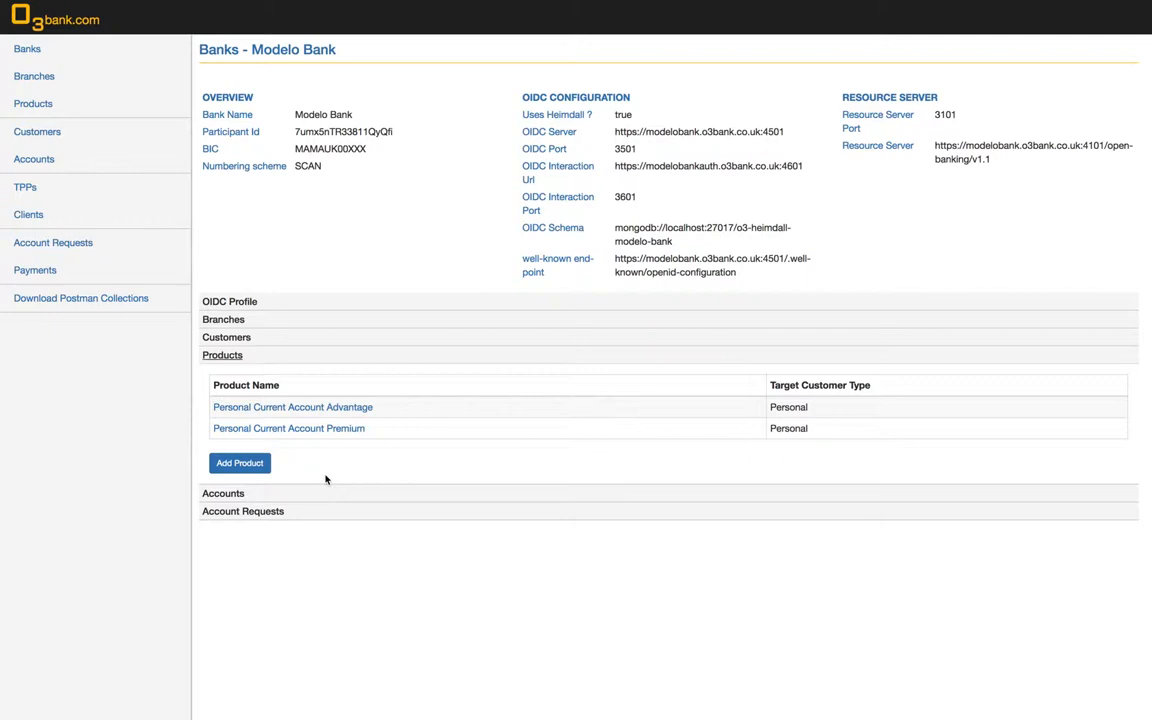
mouse_move(315, 480)
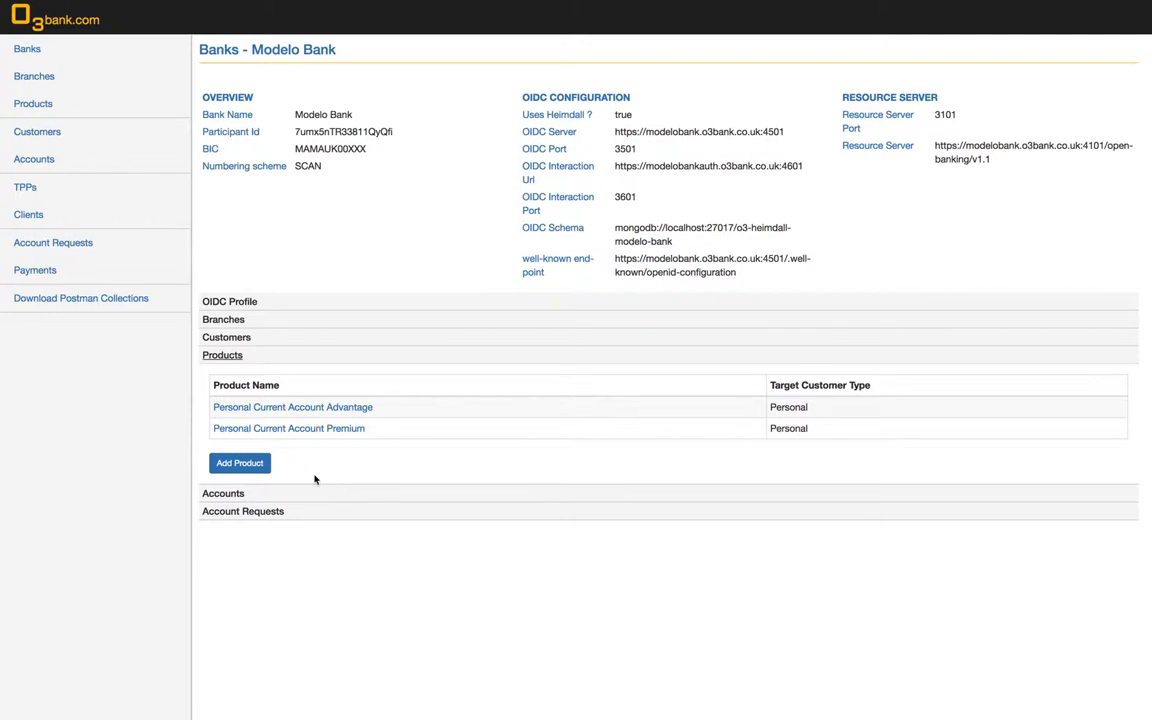
- Expand the Accounts panel to list accounts 19820101 and 19820202
click(223, 373)
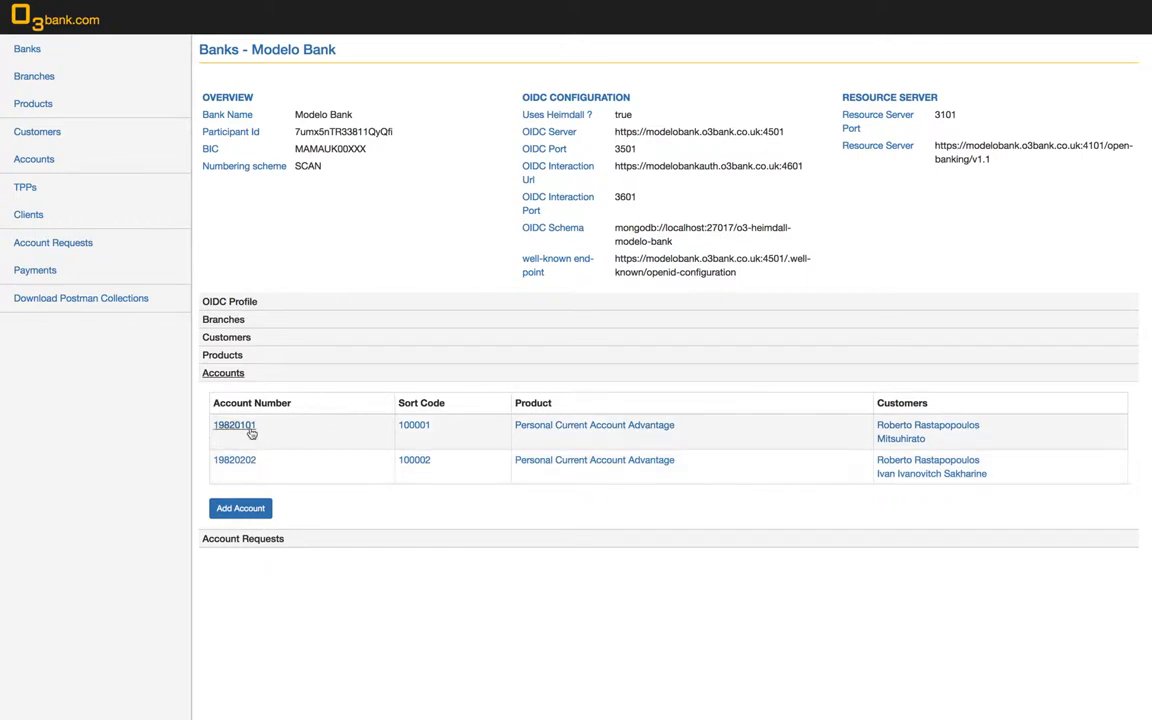
mouse_move(234, 425)
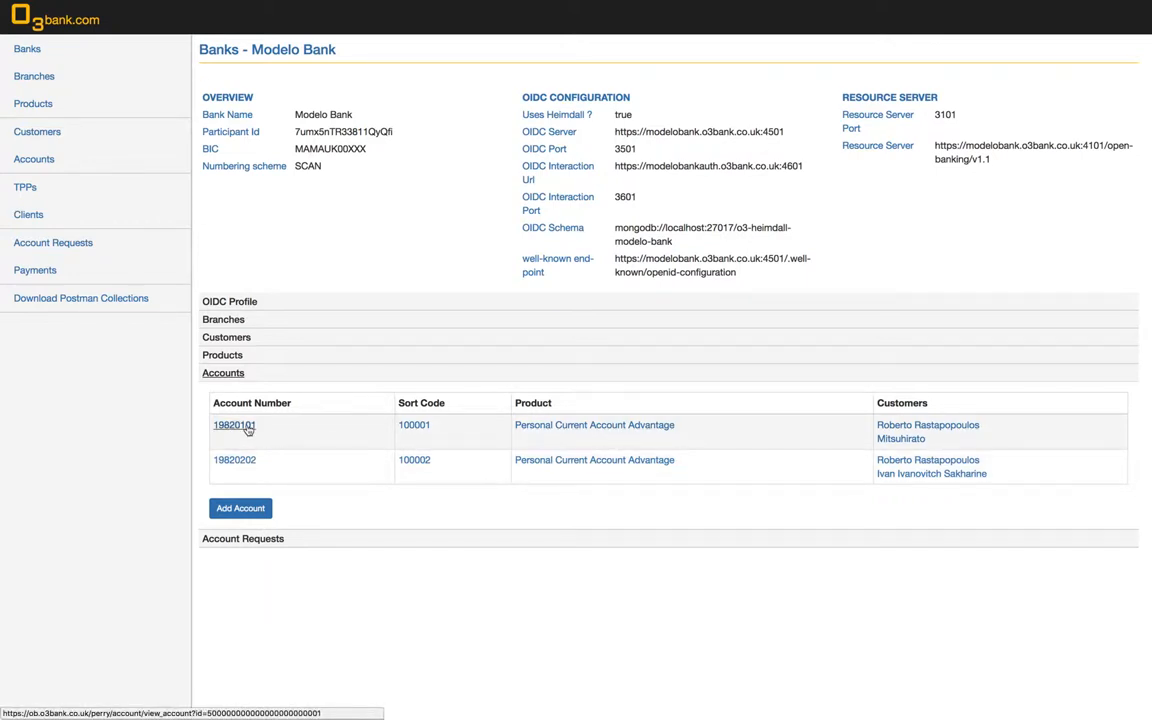
- Open account 19820101 and view its standing orders, direct debits, then 310 transactions
click(234, 425)
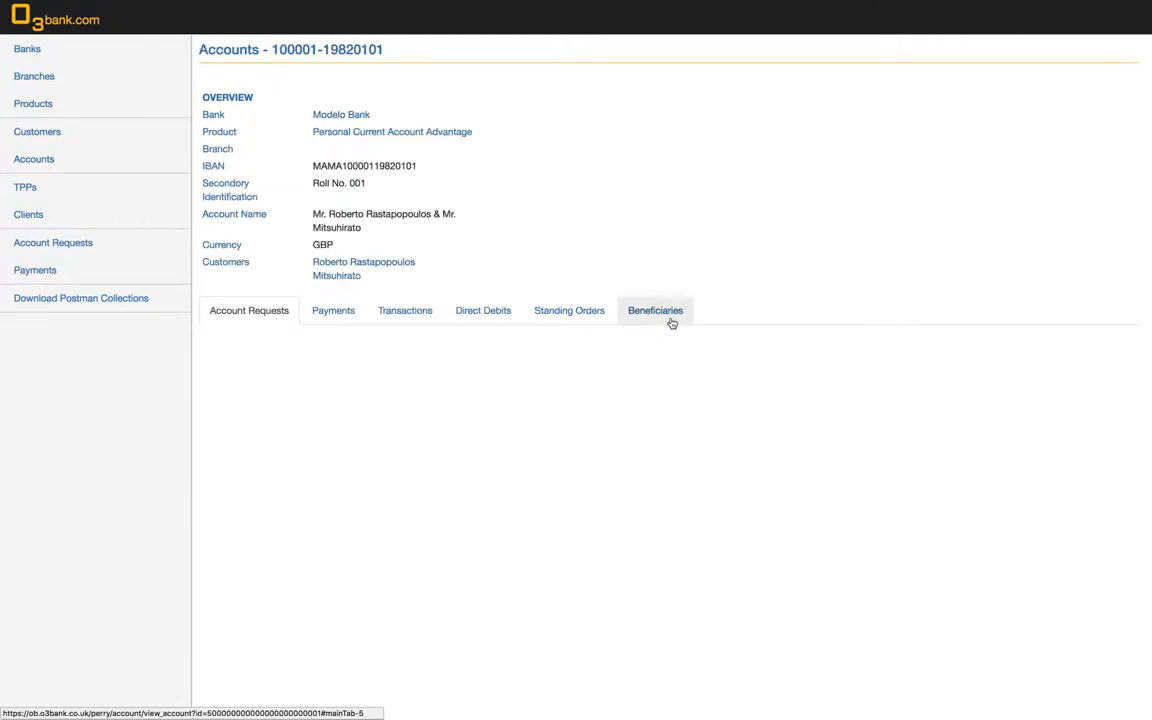
mouse_move(491, 217)
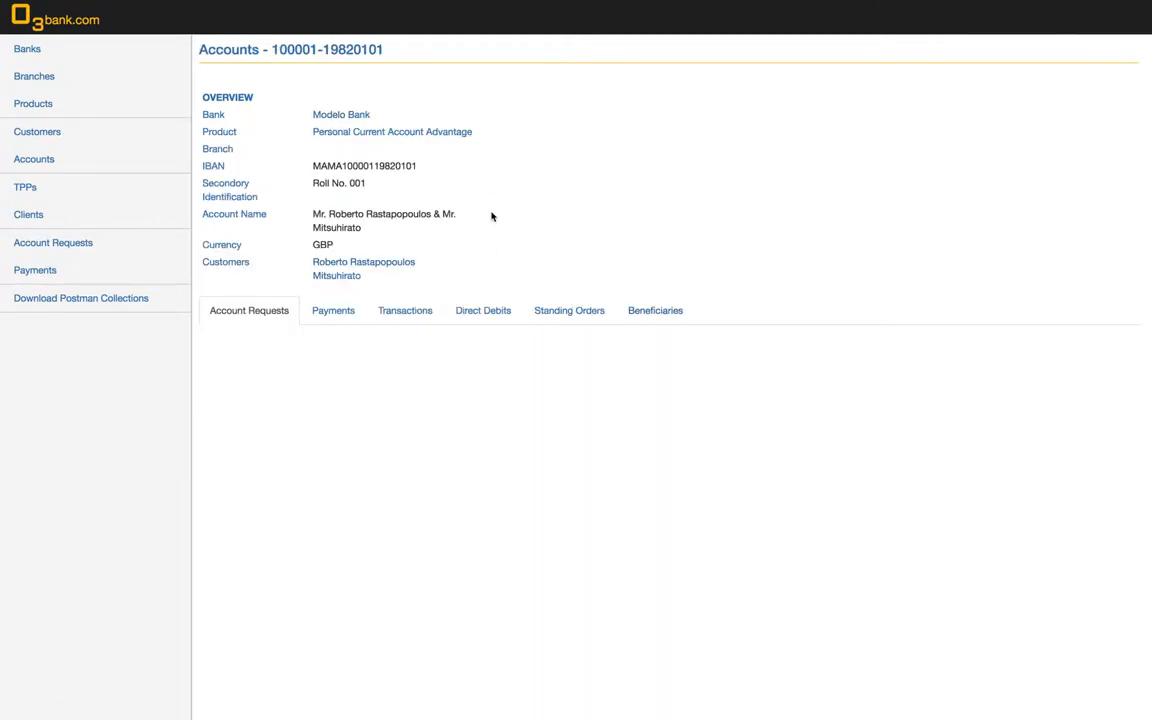
click(655, 310)
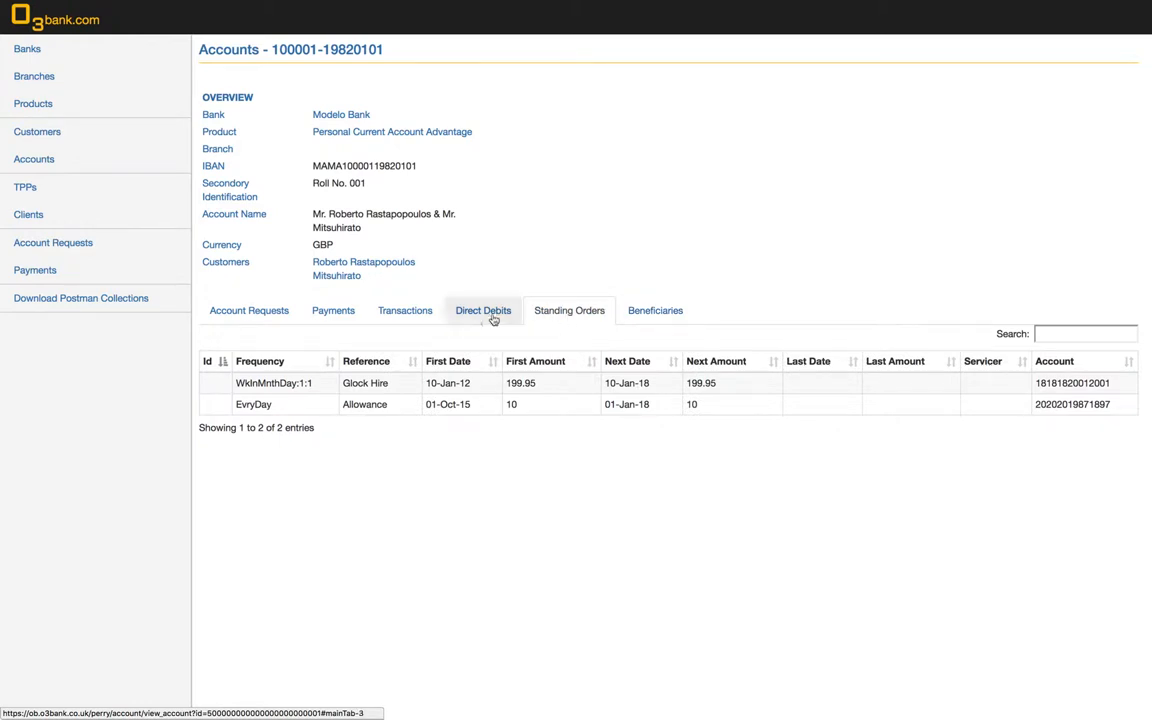
click(483, 310)
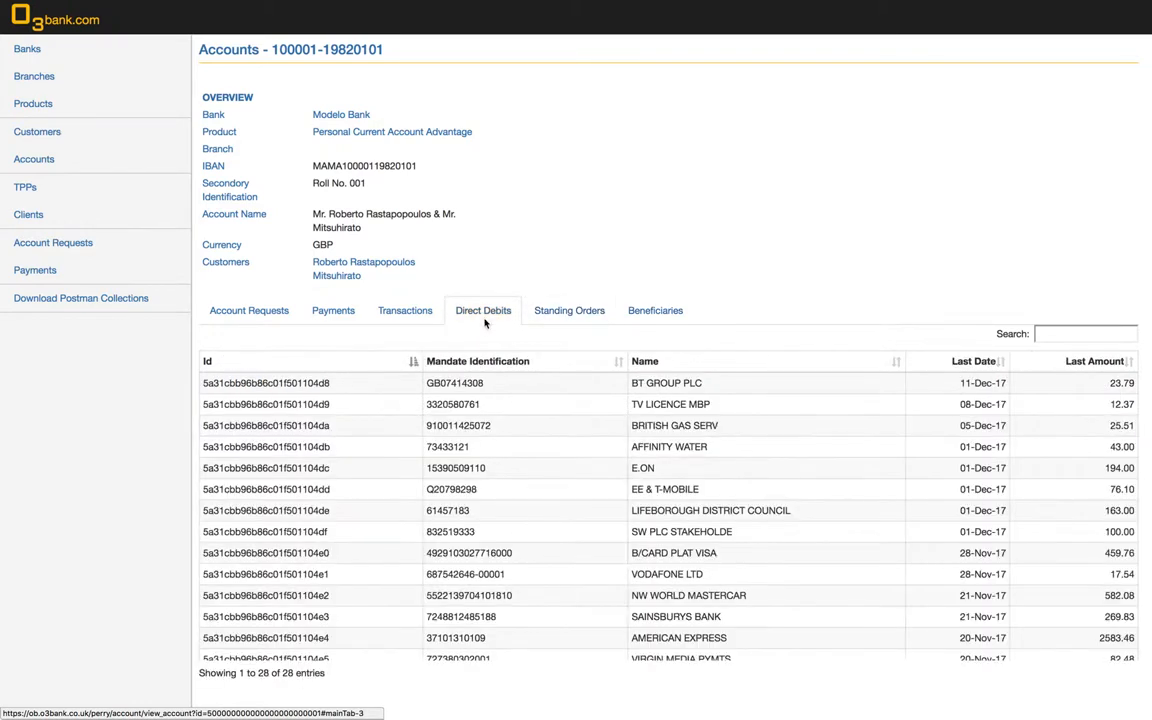
click(404, 310)
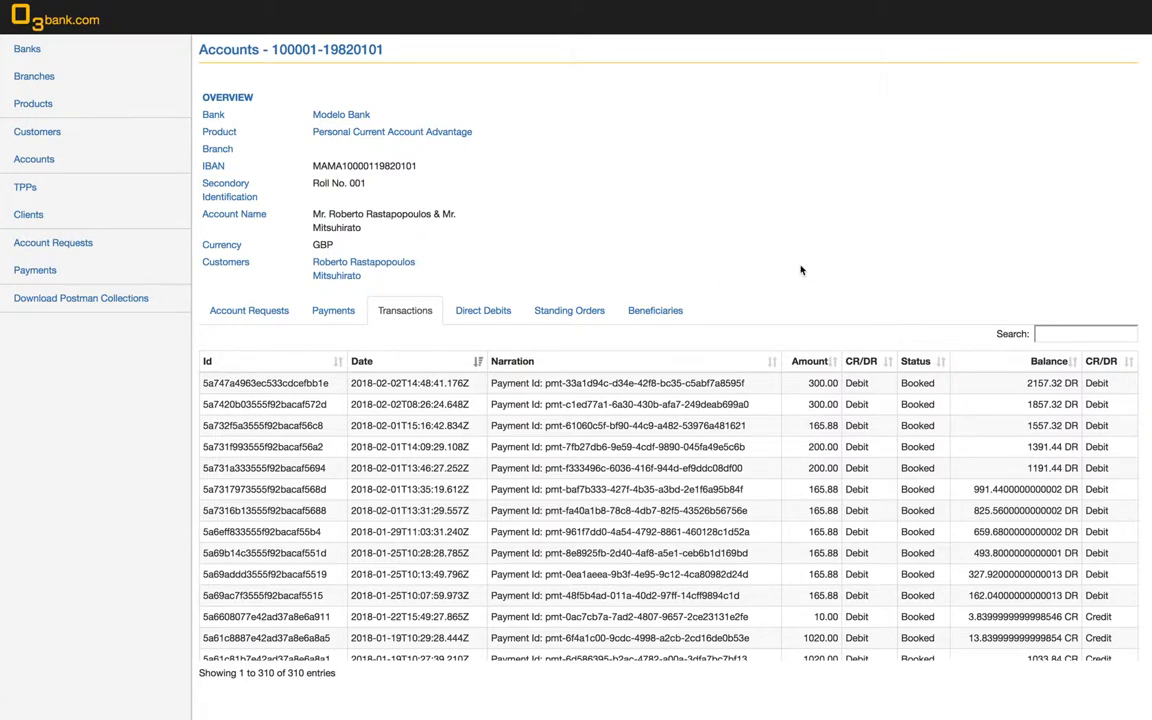
- View the account's payments, then its approved account requests for Mitsuhirato
click(333, 310)
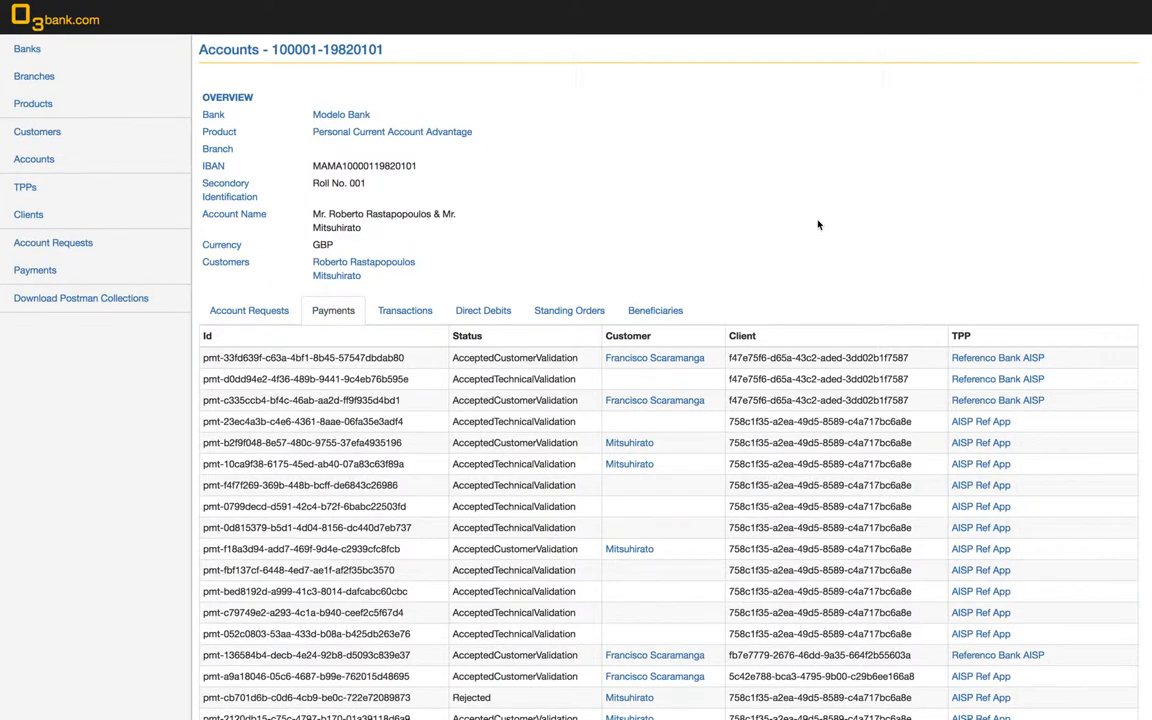
mouse_move(800, 224)
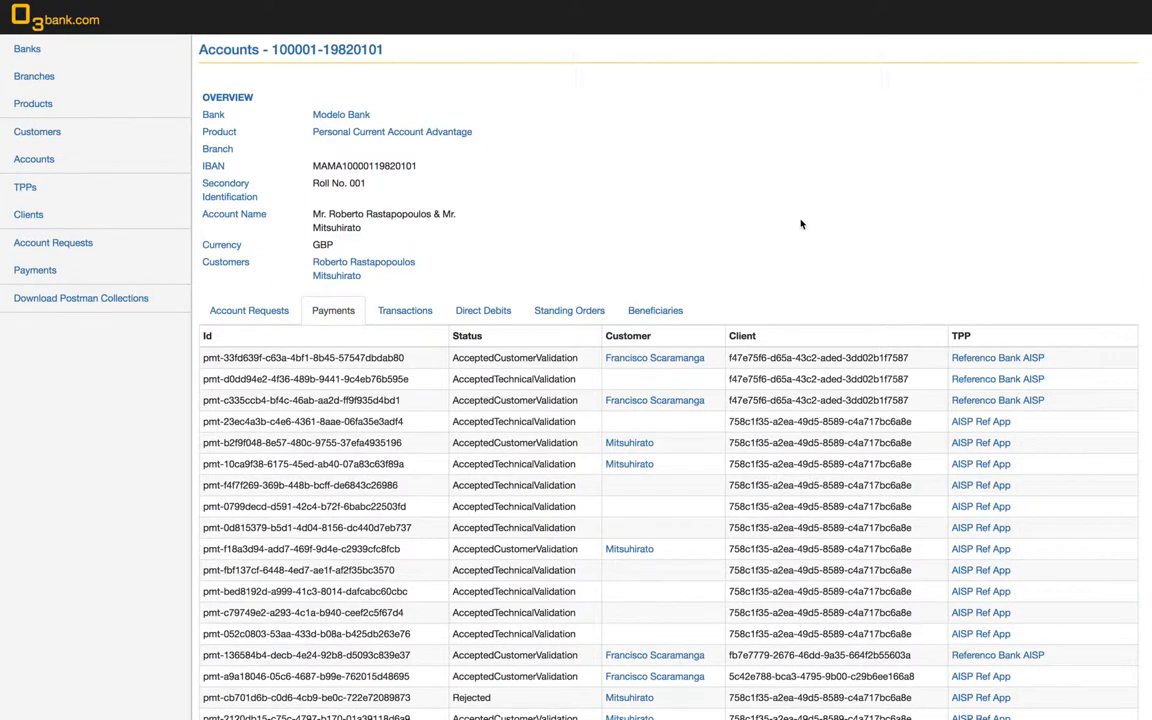
click(248, 310)
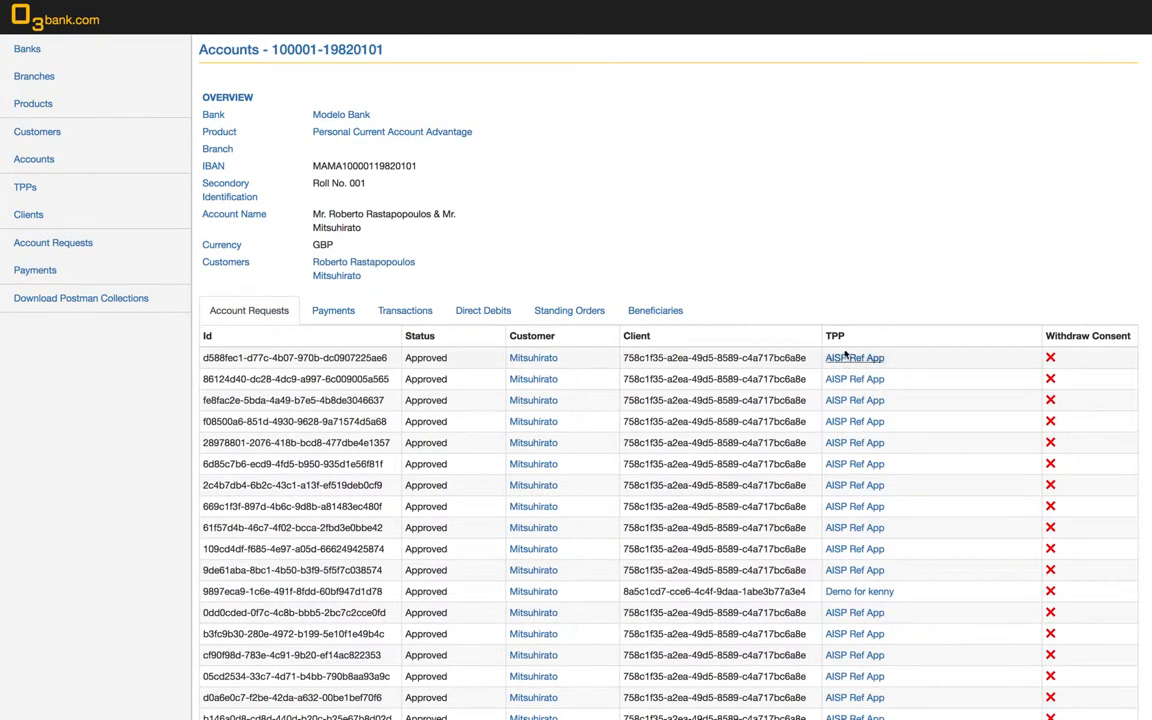
mouse_move(902, 348)
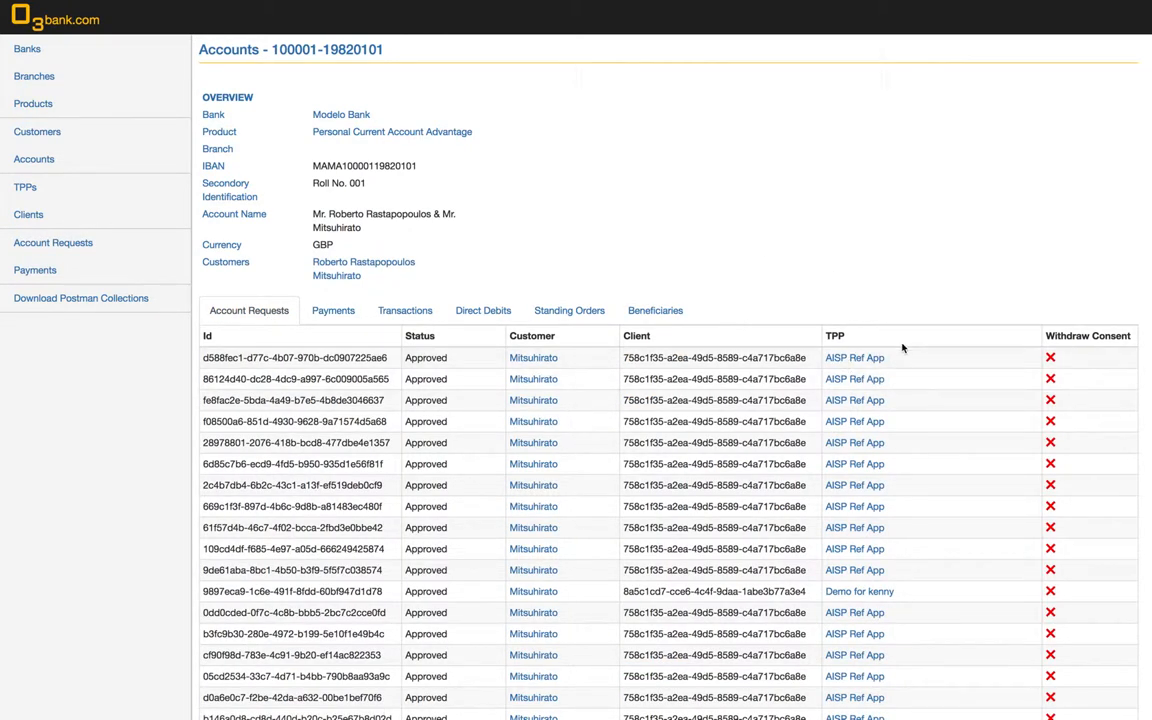